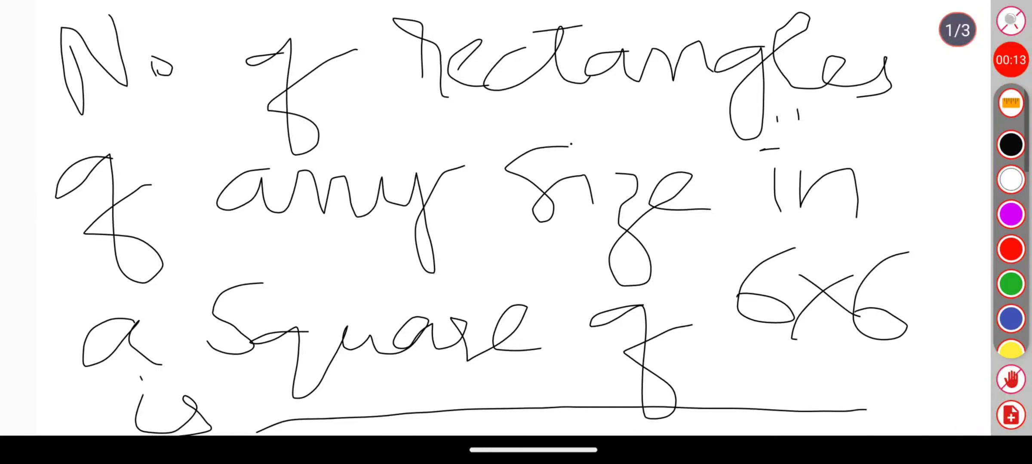
- Handwrite 'No of rectangles of any size in a Square of 6x6 is' followed by a blank line
left_click_drag(109, 154, 886, 119)
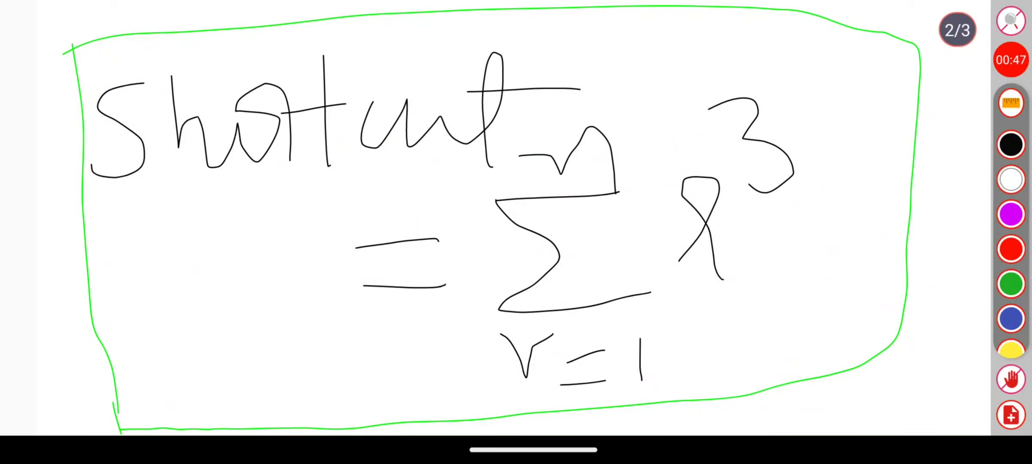
- Underline 'Shortcut' in blue and add a second blue stroke further down the page
left_click_drag(89, 227, 501, 191)
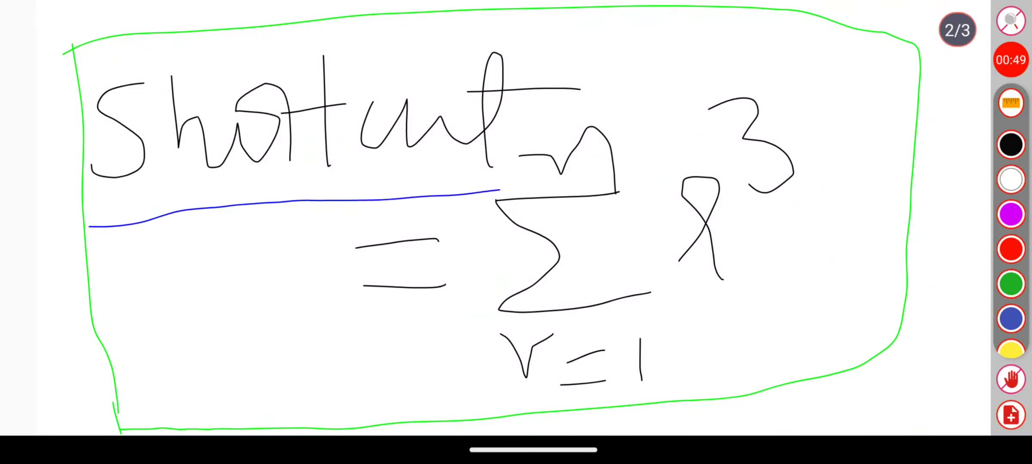
left_click_drag(416, 415, 882, 360)
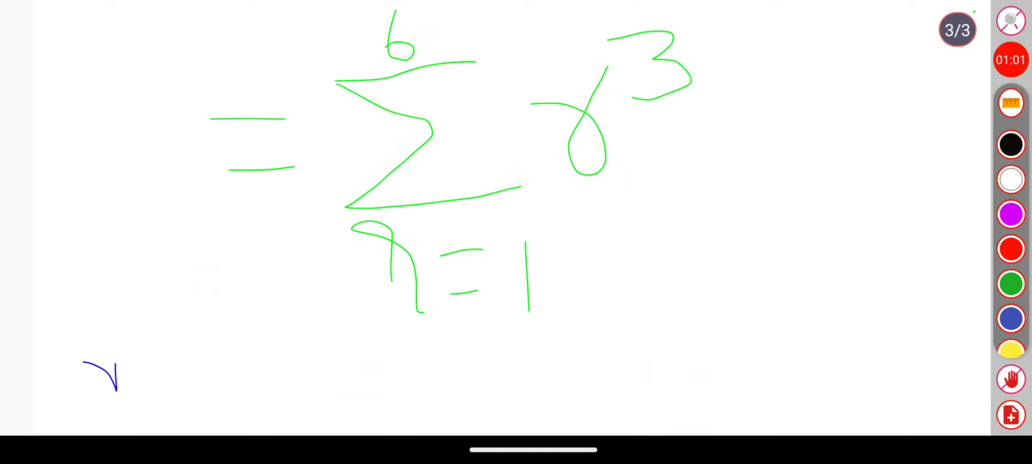
- Write 'n=6' in blue below the green sum and circle the sum and its upper limit 6
left_click_drag(86, 368, 263, 369)
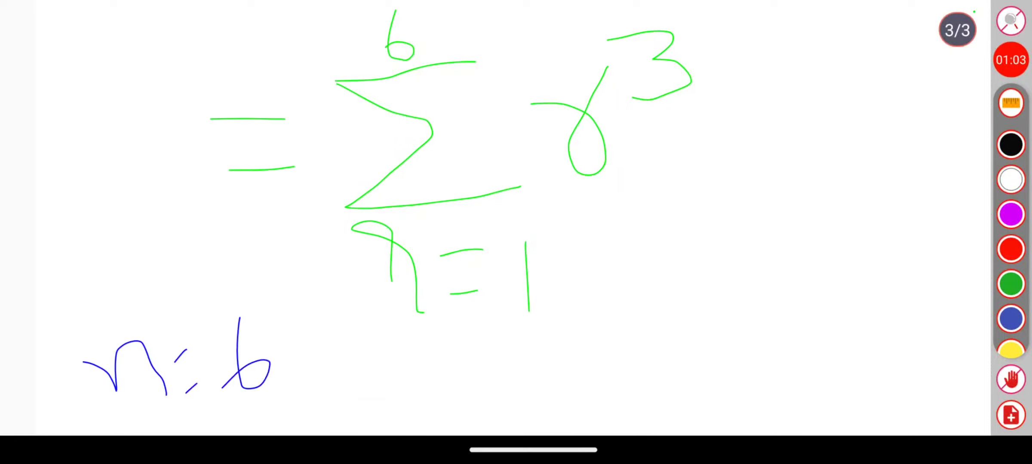
left_click_drag(210, 171, 767, 319)
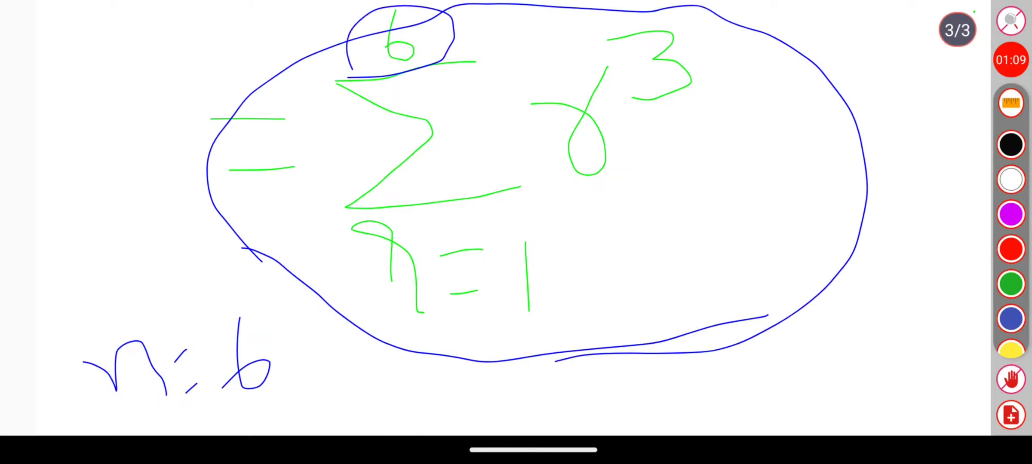
- Draw four red strokes across the circled sum, then show thumbnails of all three pages
left_click(1012, 250)
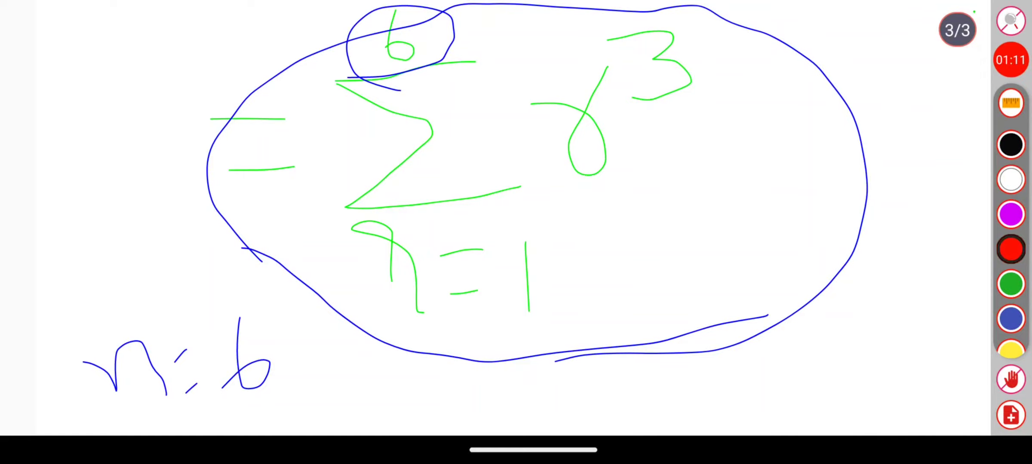
left_click_drag(639, 240, 988, 63)
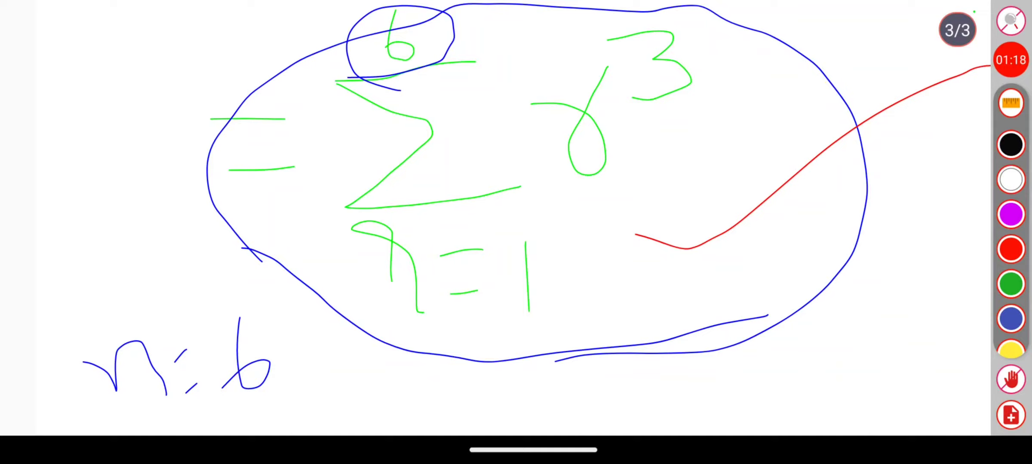
left_click_drag(455, 36, 619, 12)
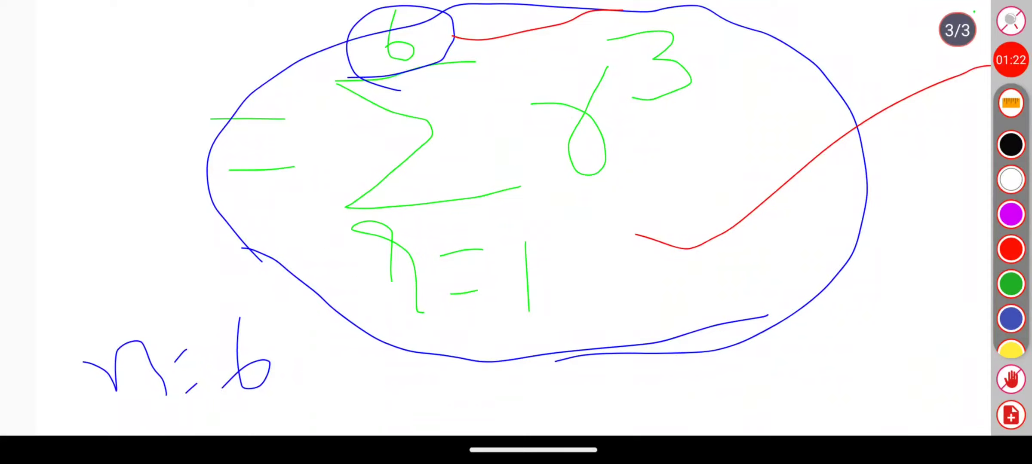
left_click_drag(361, 390, 971, 269)
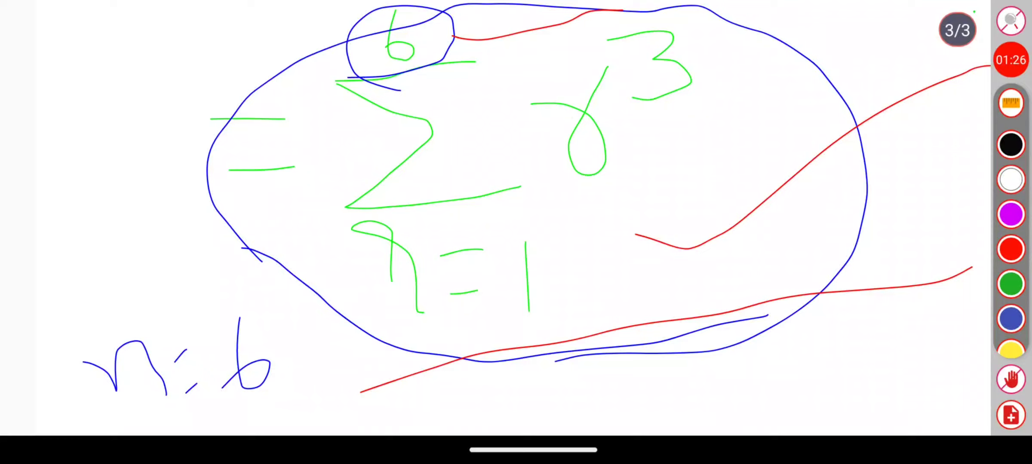
left_click_drag(849, 227, 961, 154)
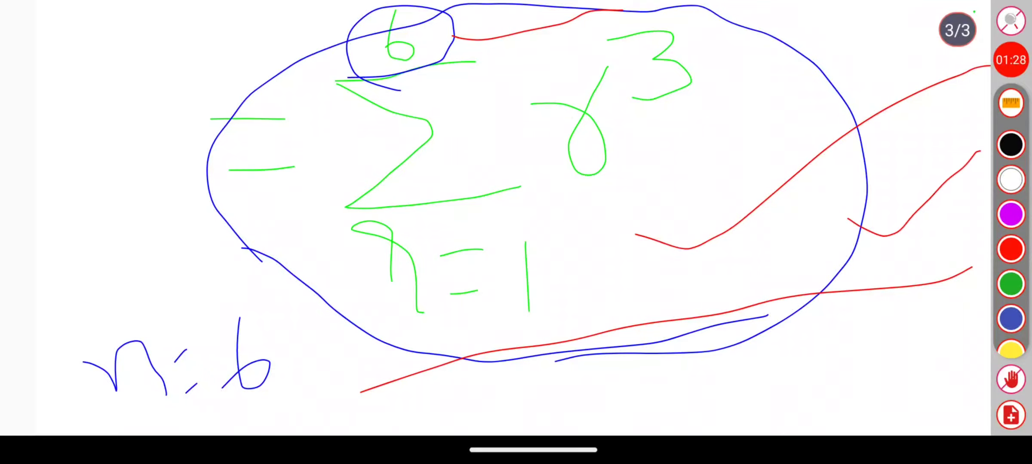
left_click(1010, 22)
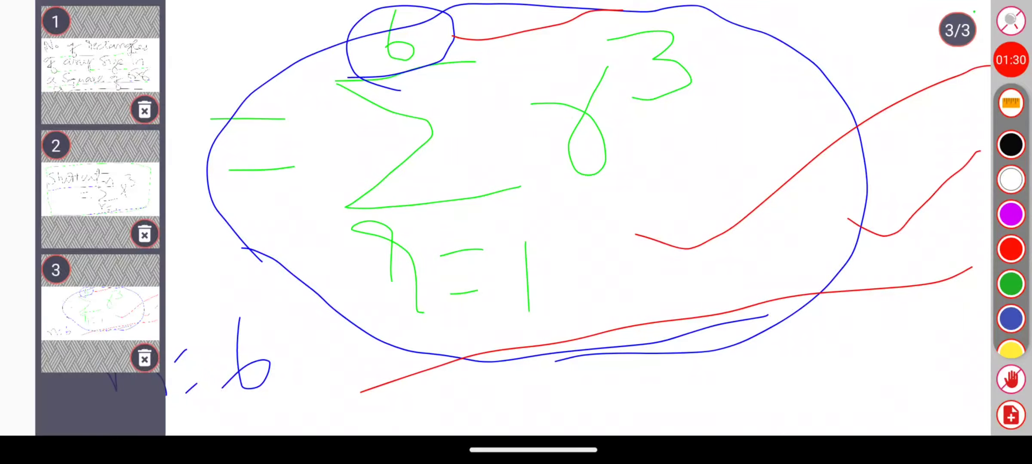